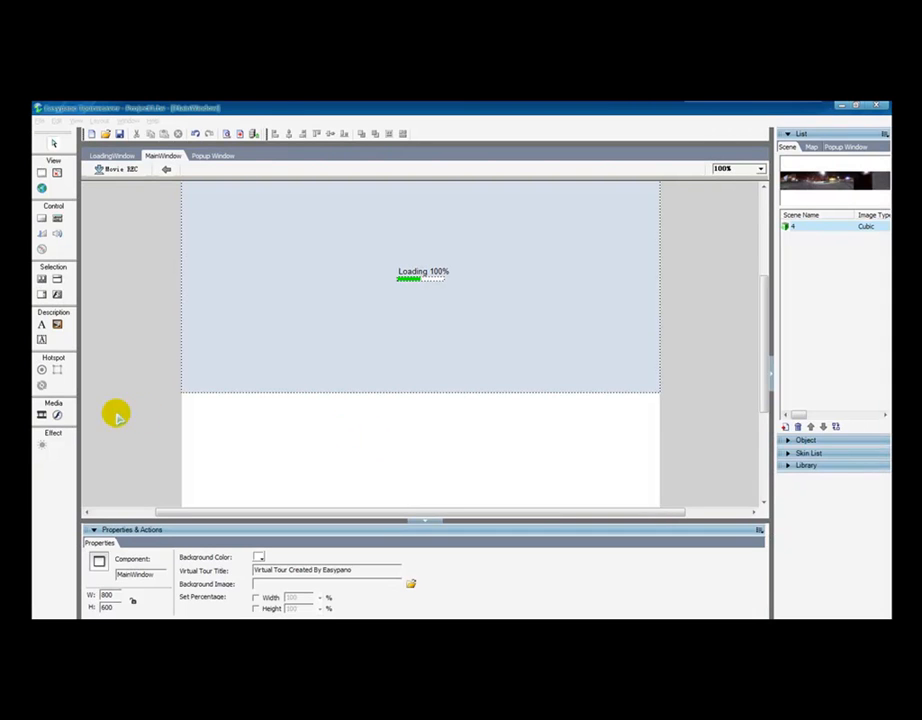
pyautogui.moveTo(207, 405)
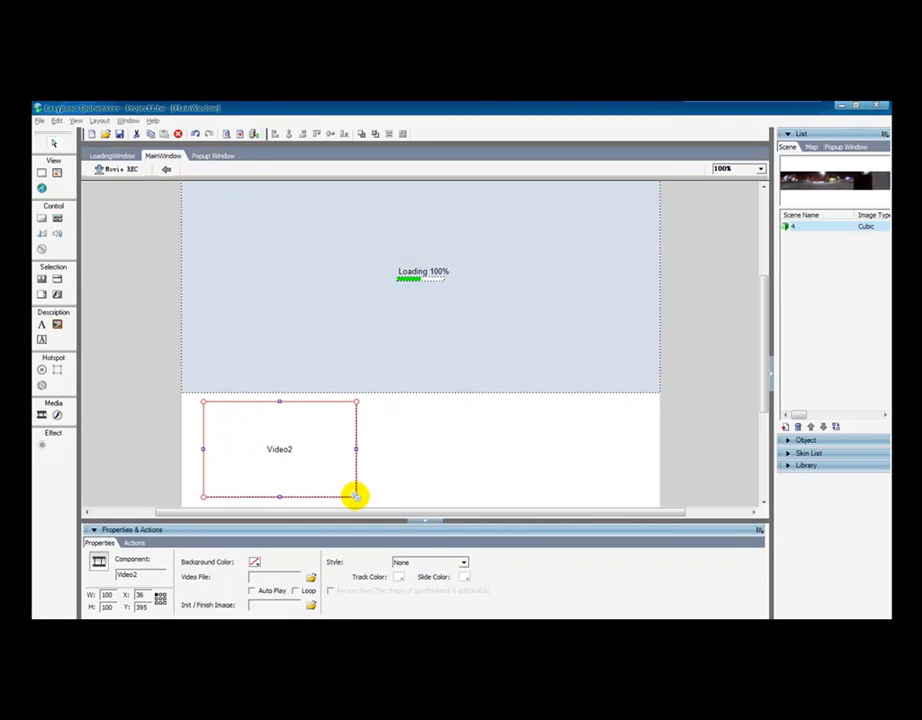
# Enlarge the new video box below the viewer and load the .flv clip.
pyautogui.moveTo(357, 497); pyautogui.dragTo(370, 503)
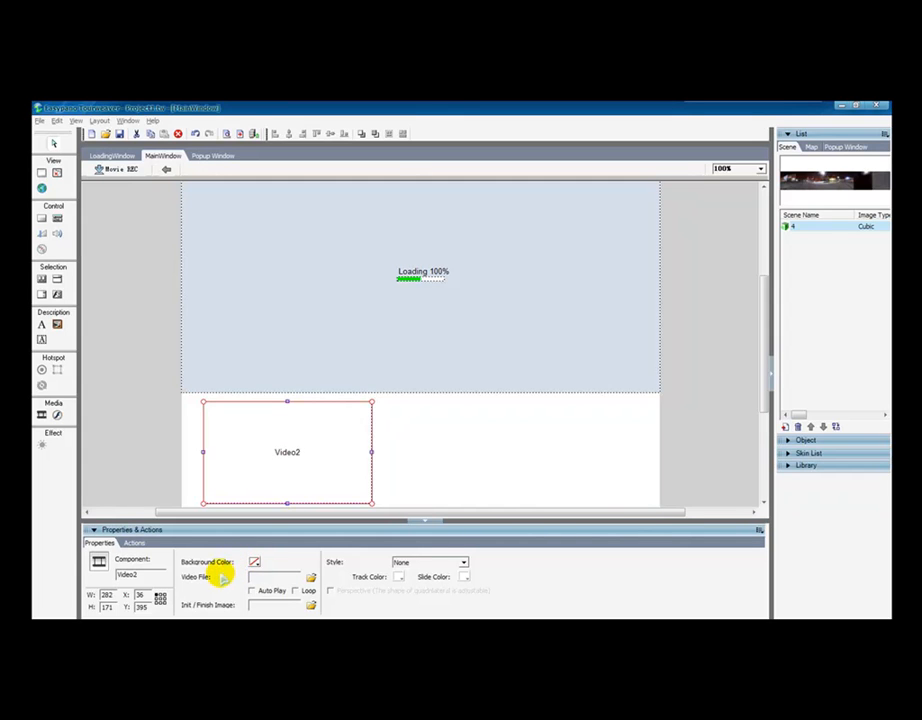
pyautogui.click(310, 577)
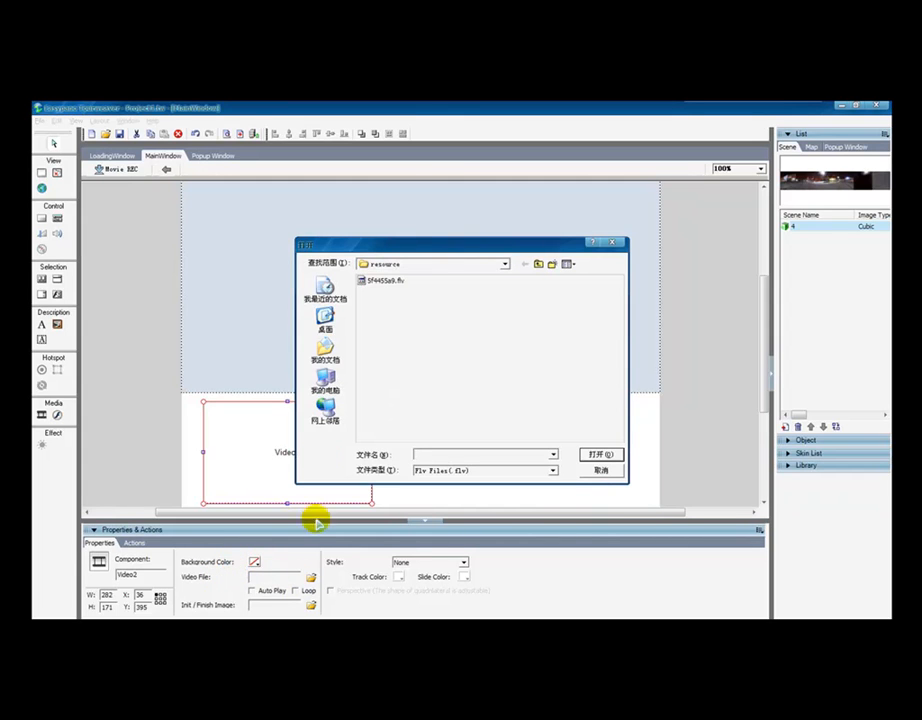
pyautogui.click(600, 454)
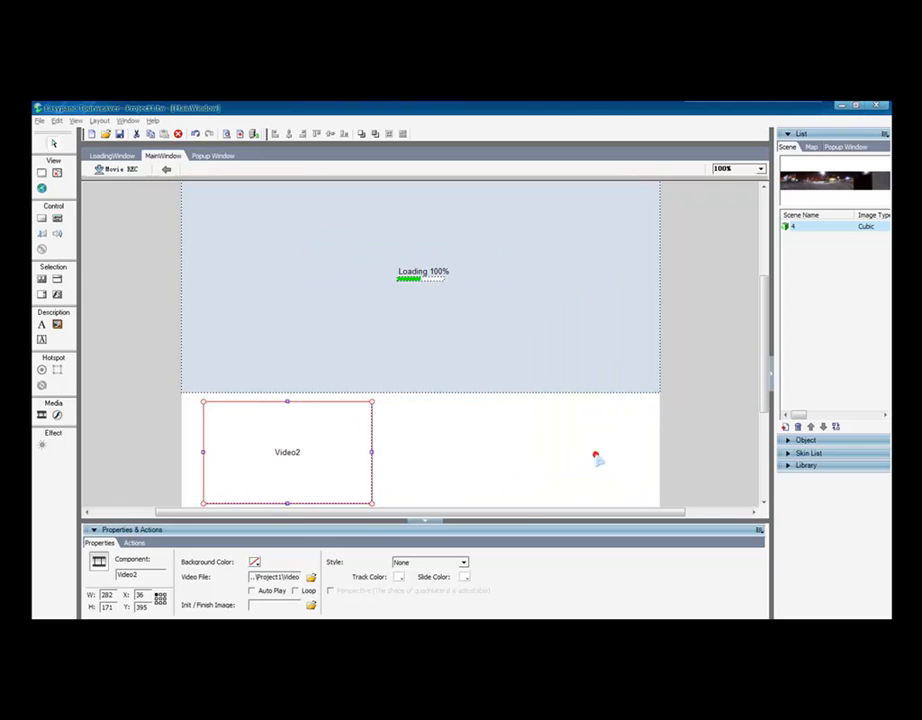
# Enable Auto Play and give the video a Standard player bar with blue track colour.
pyautogui.click(252, 590)
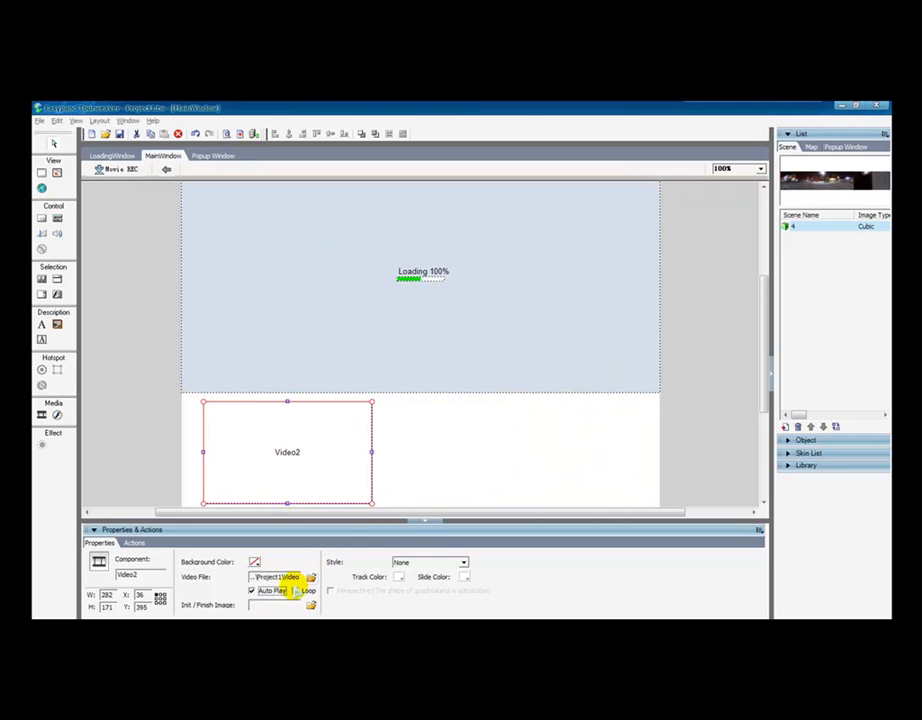
pyautogui.click(463, 562)
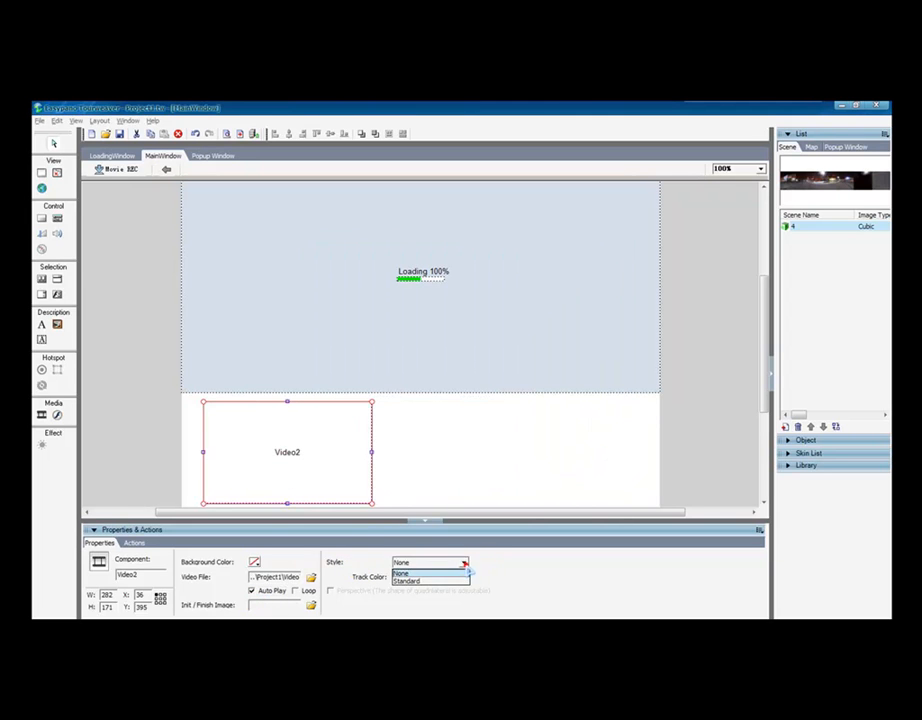
pyautogui.click(415, 573)
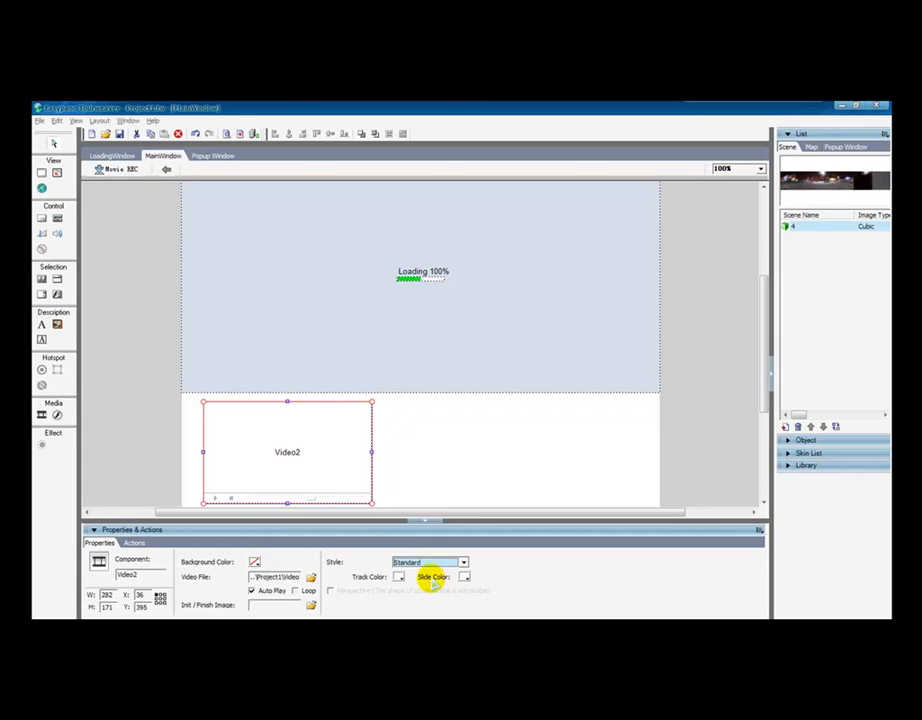
pyautogui.click(431, 577)
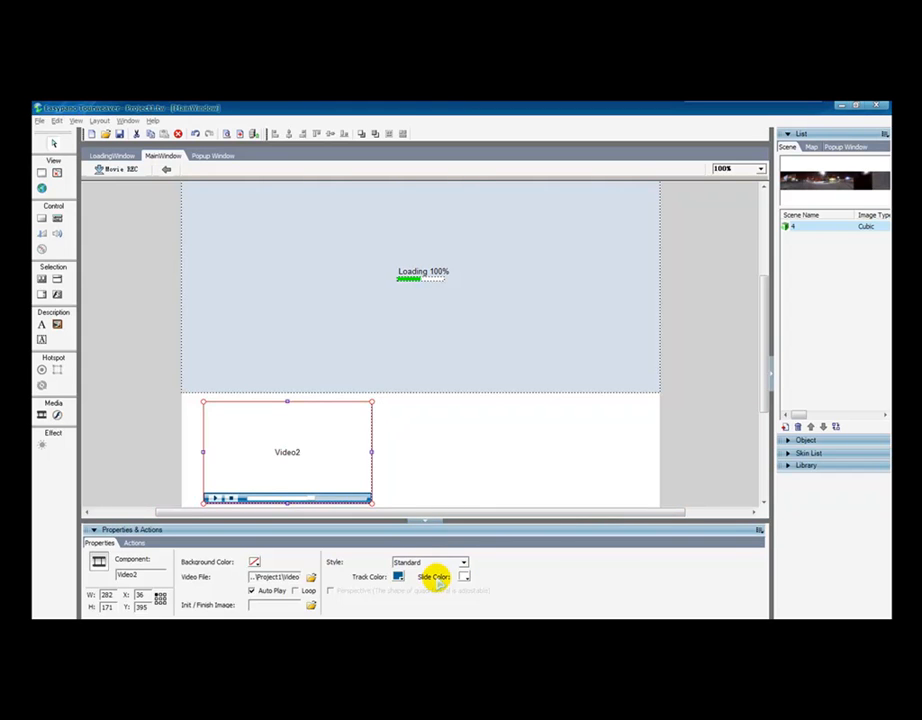
pyautogui.moveTo(245, 227)
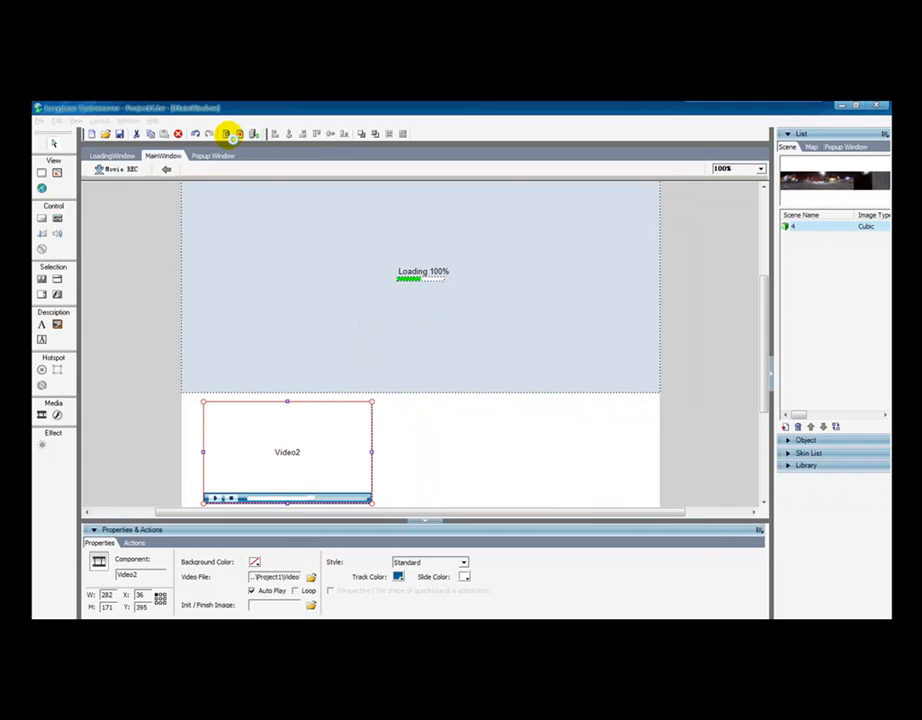
pyautogui.click(227, 134)
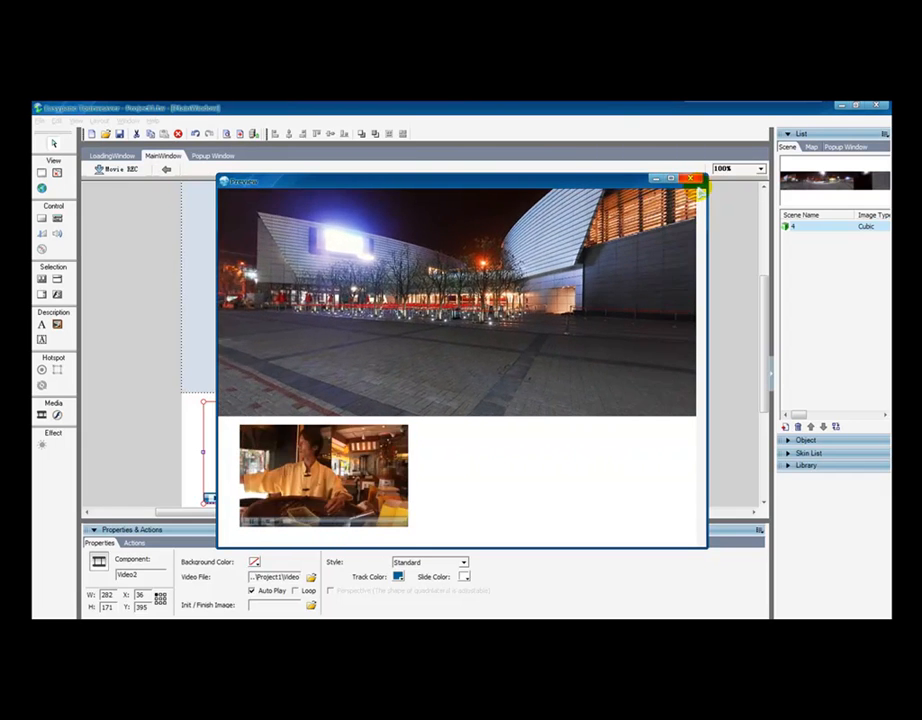
pyautogui.click(691, 178)
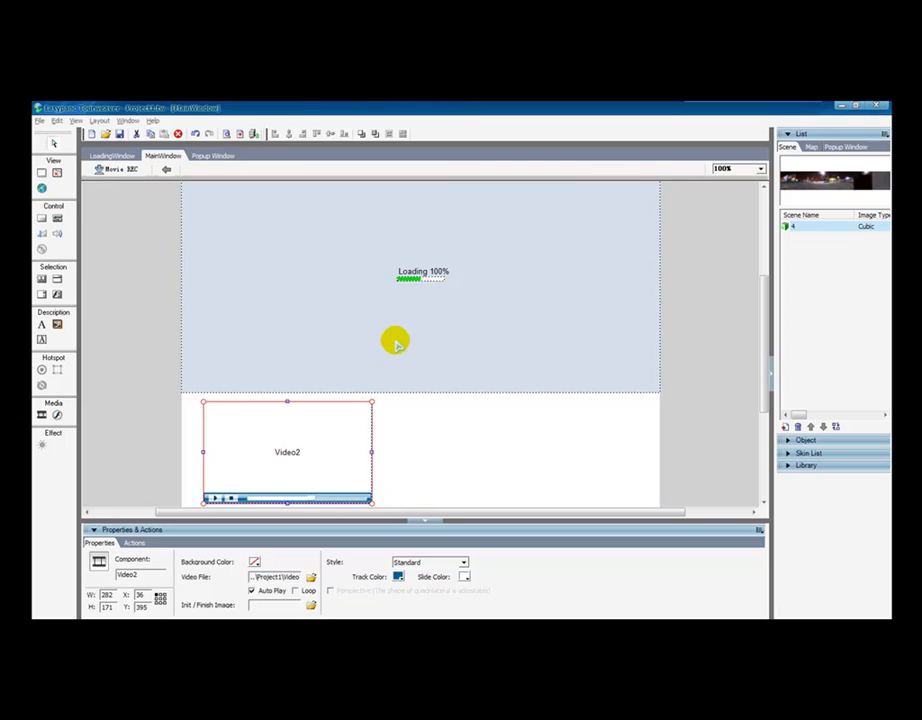
# Place a video hotspot on the wall beside the USA sign and load the .flv clip.
pyautogui.click(395, 340)
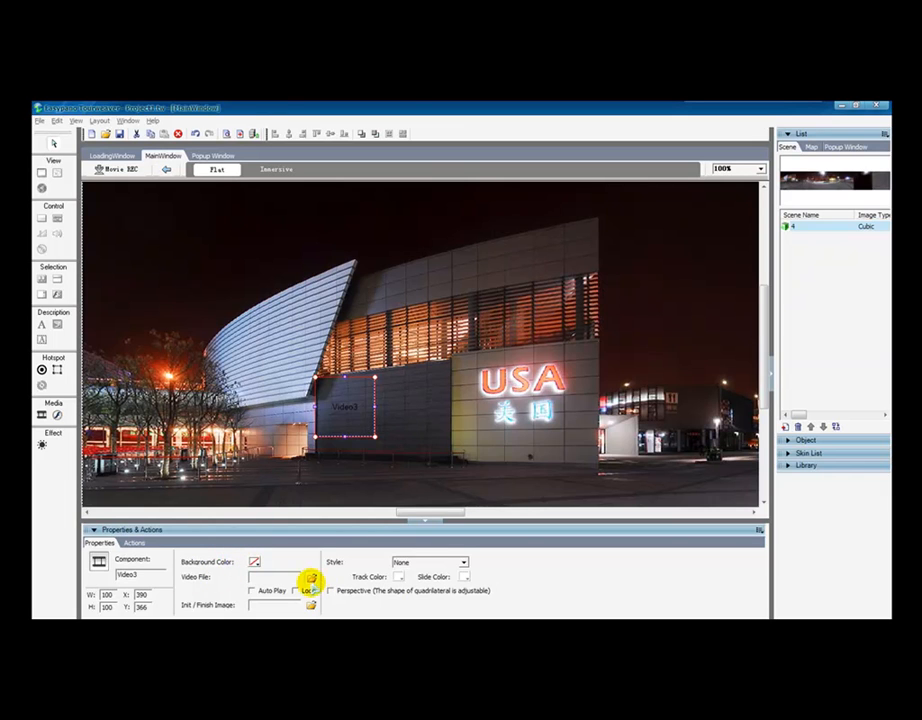
pyautogui.click(310, 578)
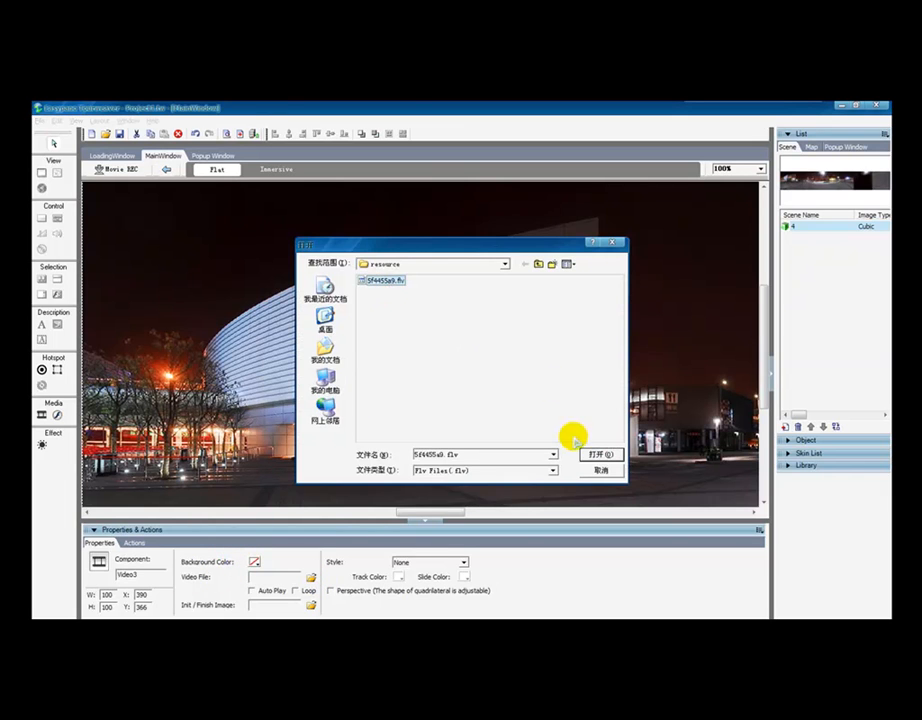
pyautogui.click(600, 455)
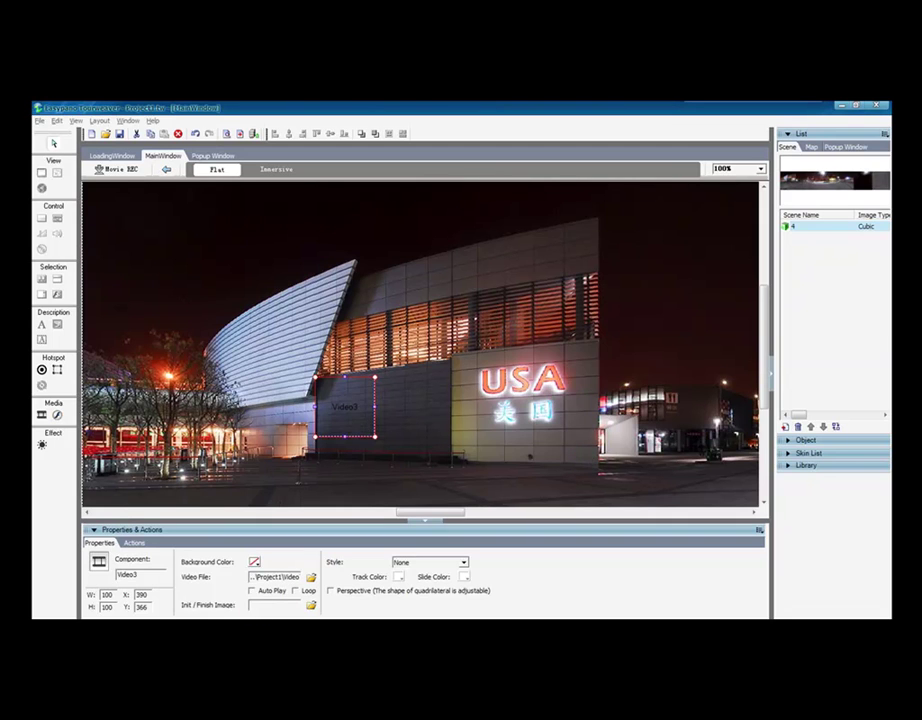
# Set the wall video to Auto Play with a Standard player bar.
pyautogui.click(252, 590)
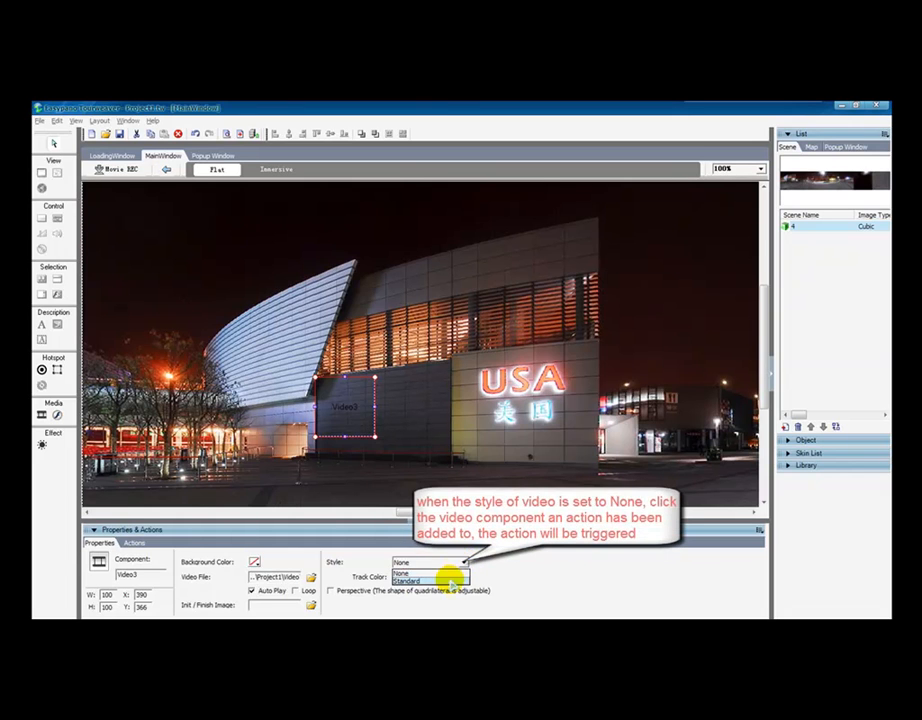
pyautogui.click(406, 581)
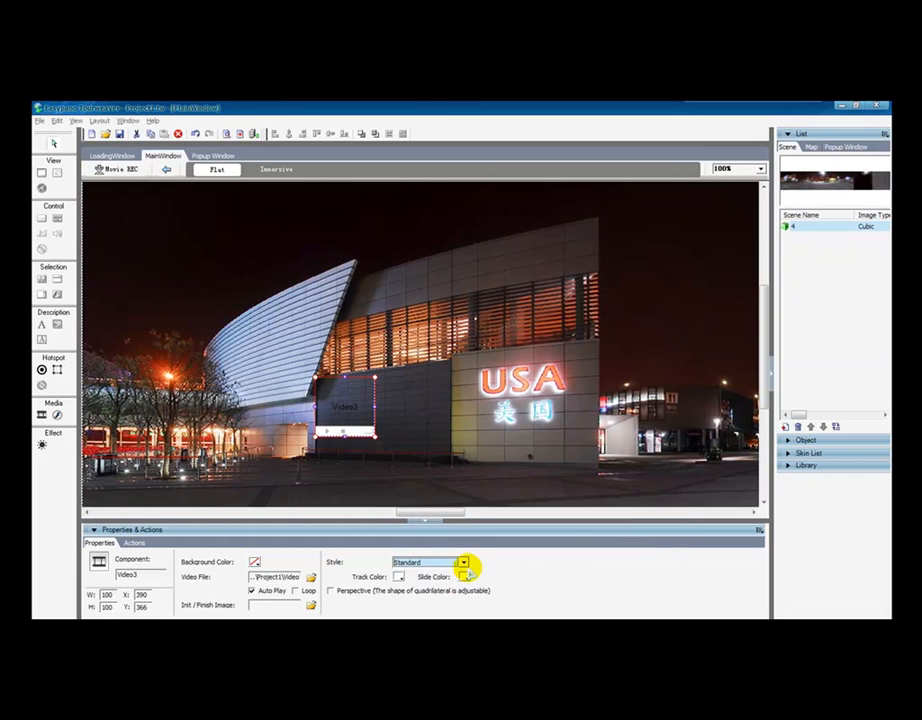
pyautogui.click(463, 562)
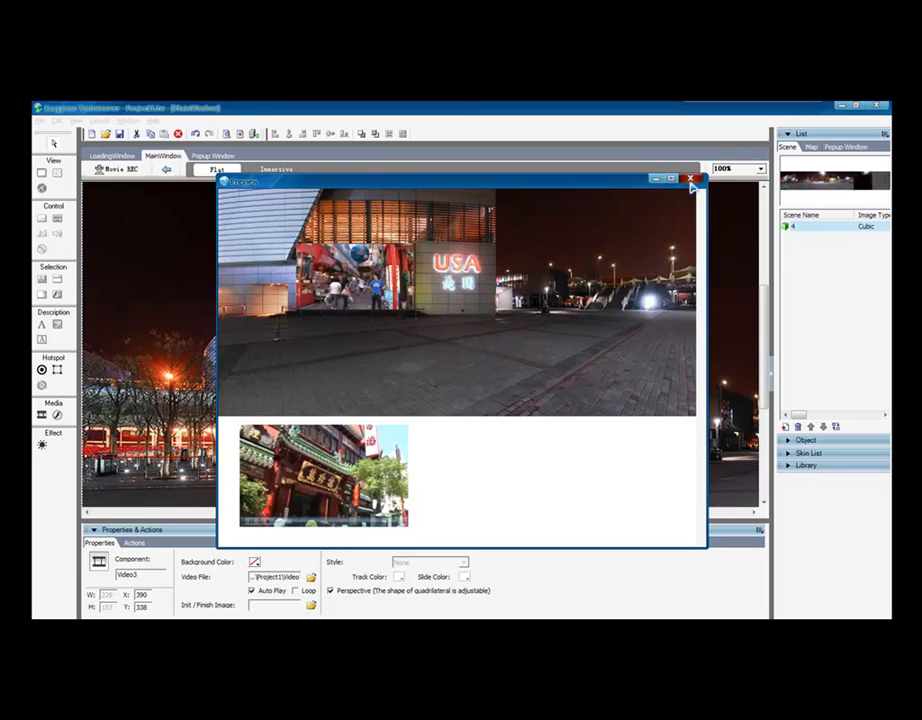
pyautogui.click(691, 178)
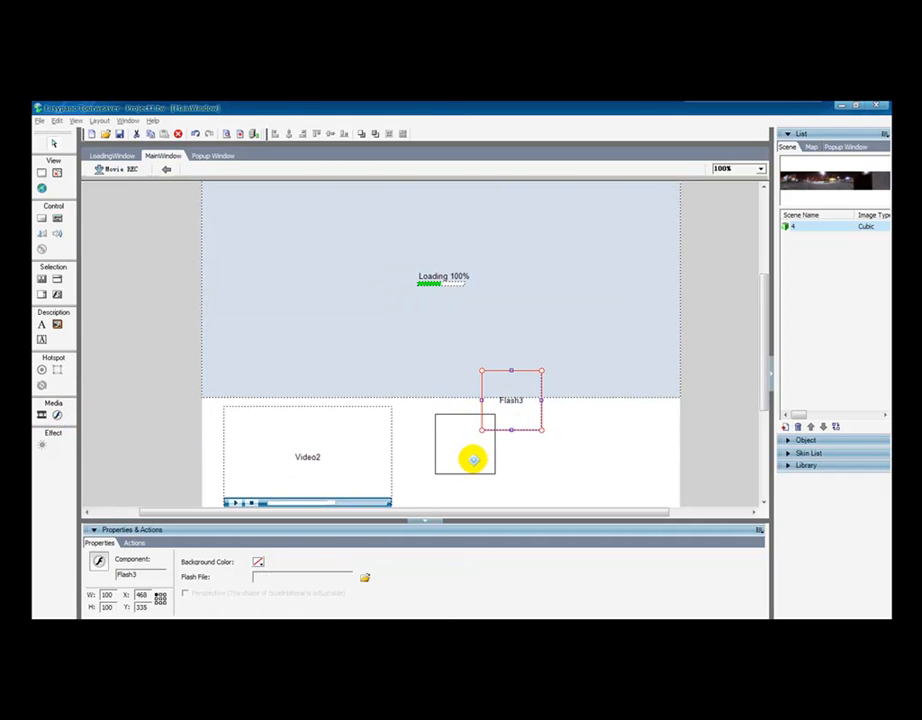
# Load rain.swf into the new Flash component and position it over the scene viewer.
pyautogui.moveTo(512, 400); pyautogui.dragTo(464, 455)
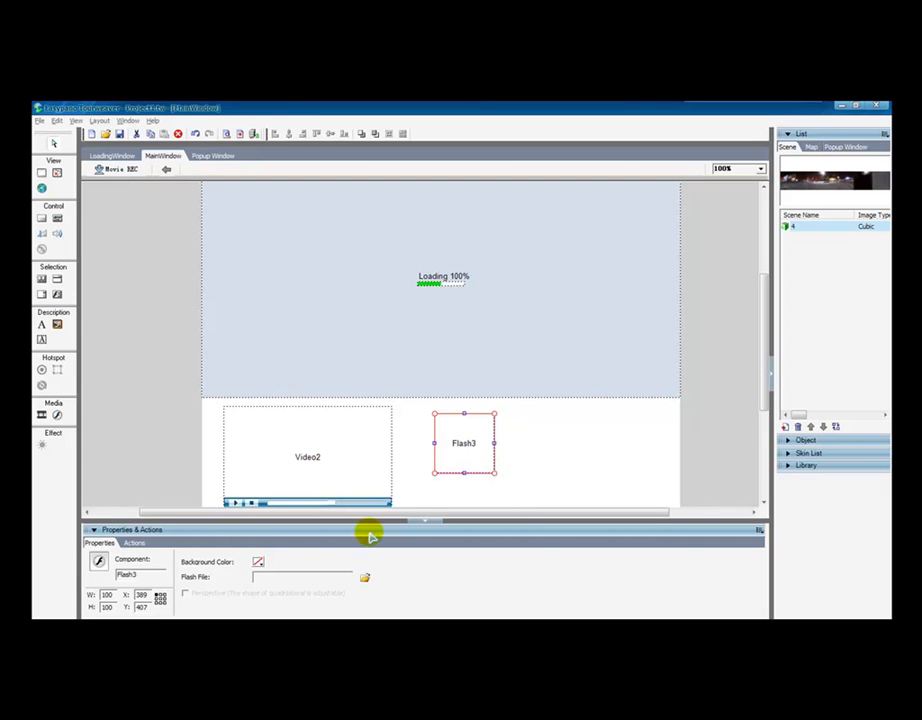
pyautogui.click(365, 577)
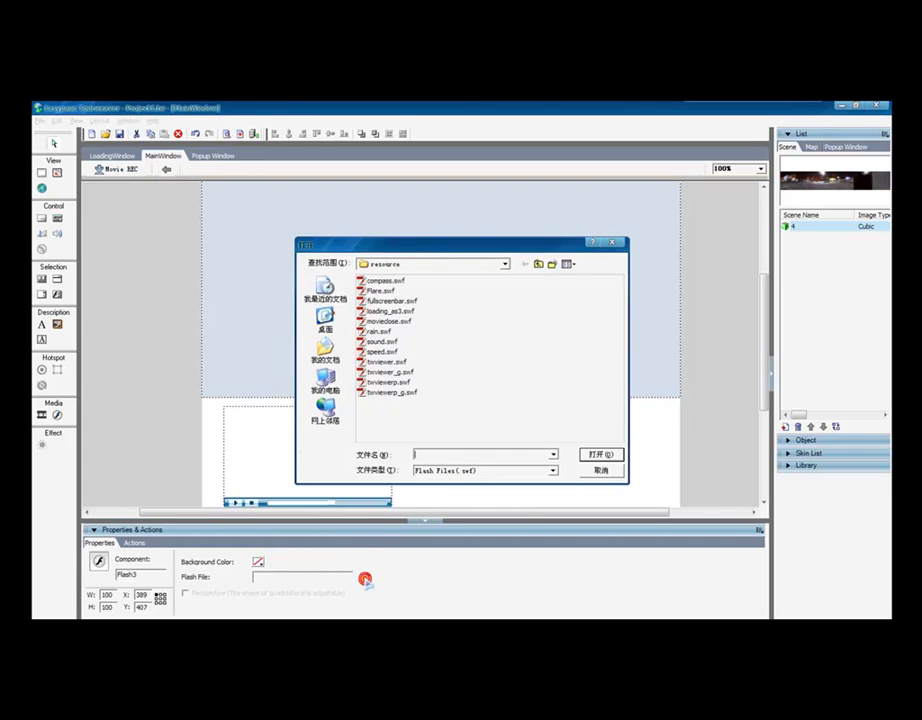
pyautogui.click(383, 331)
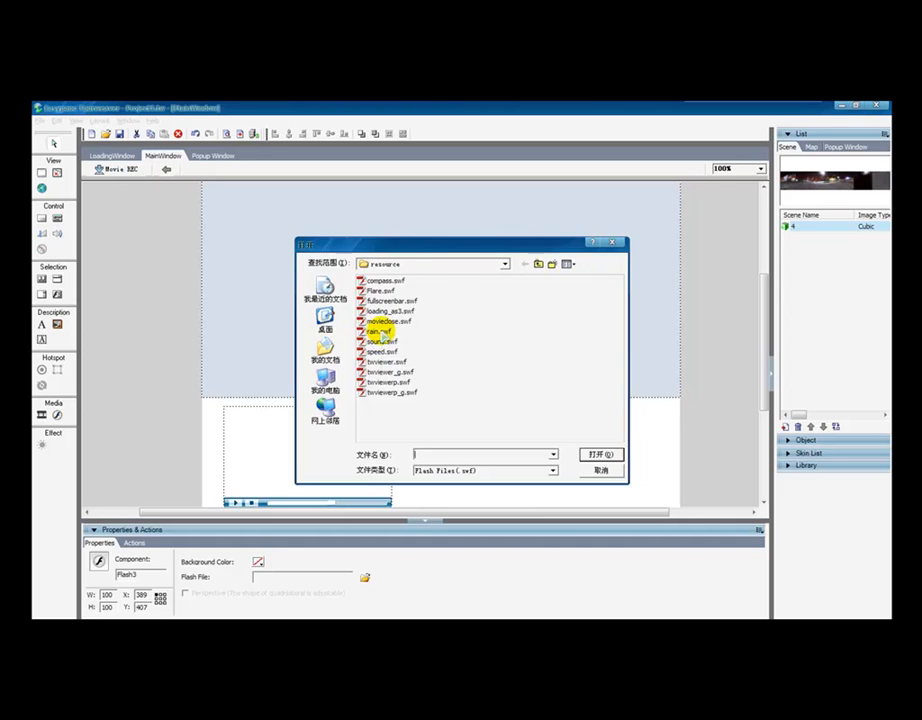
pyautogui.click(600, 454)
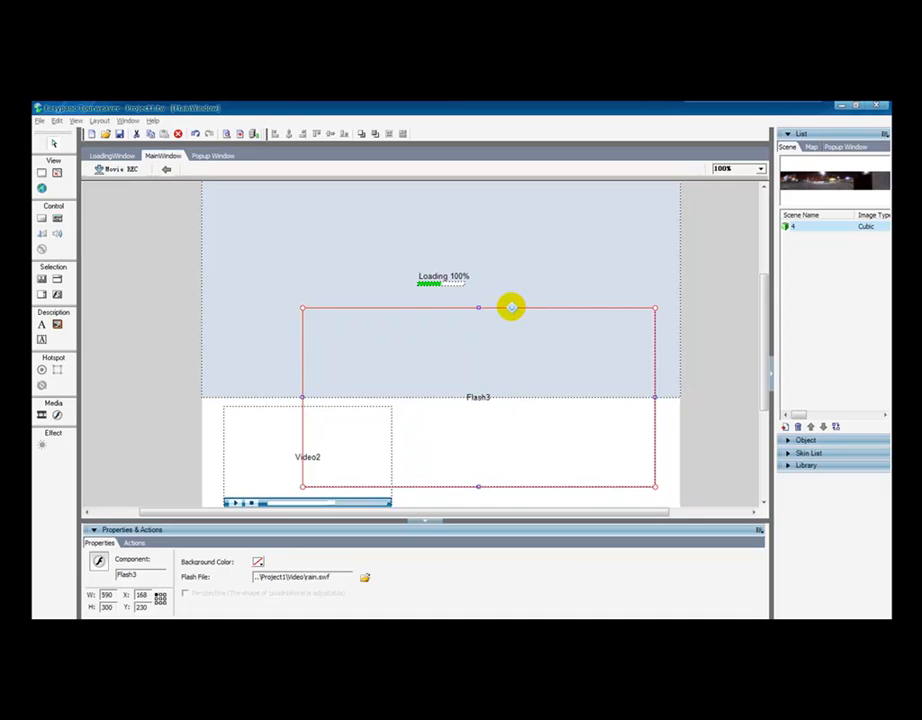
pyautogui.moveTo(510, 306); pyautogui.dragTo(452, 220)
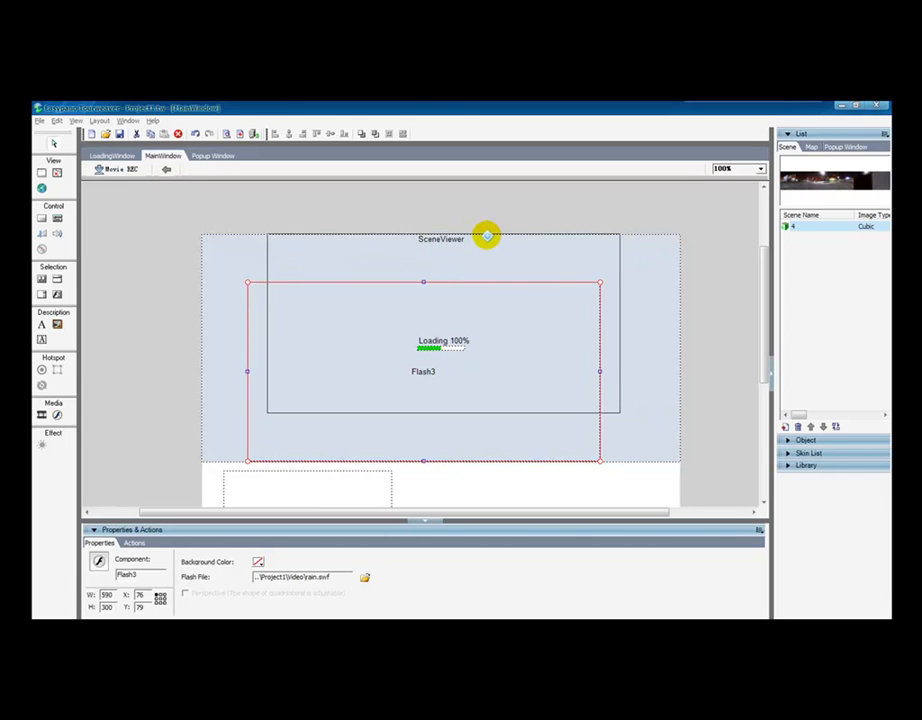
pyautogui.moveTo(485, 237); pyautogui.dragTo(475, 283)
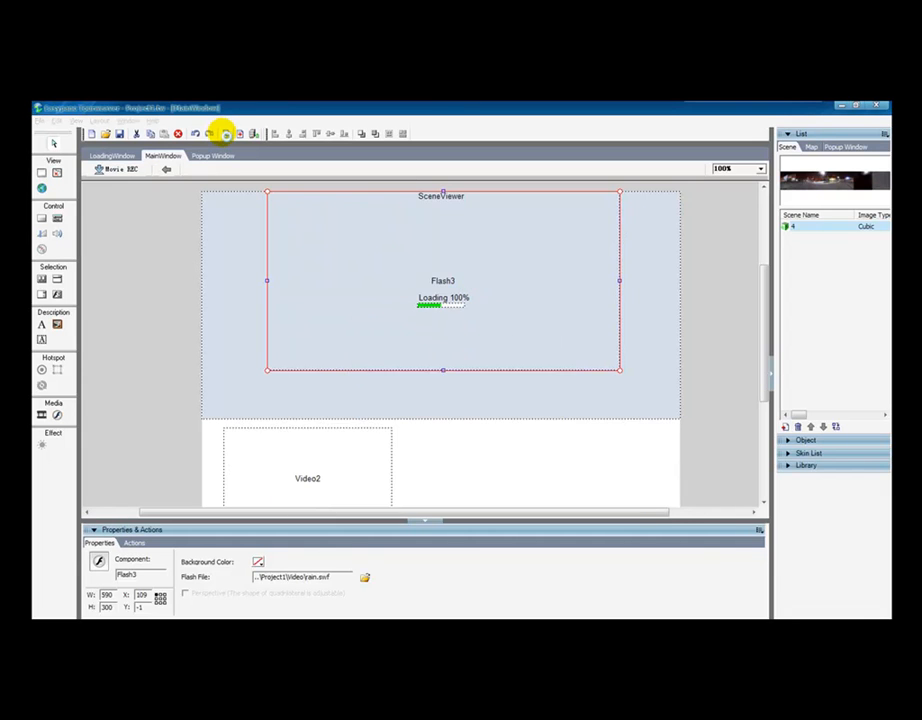
pyautogui.click(224, 133)
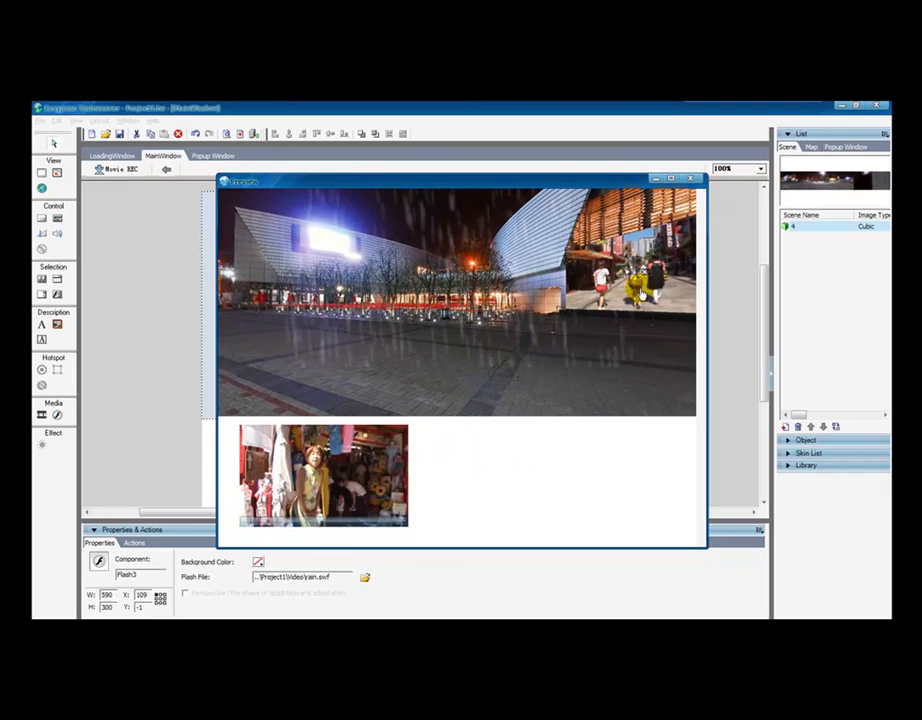
pyautogui.click(705, 217)
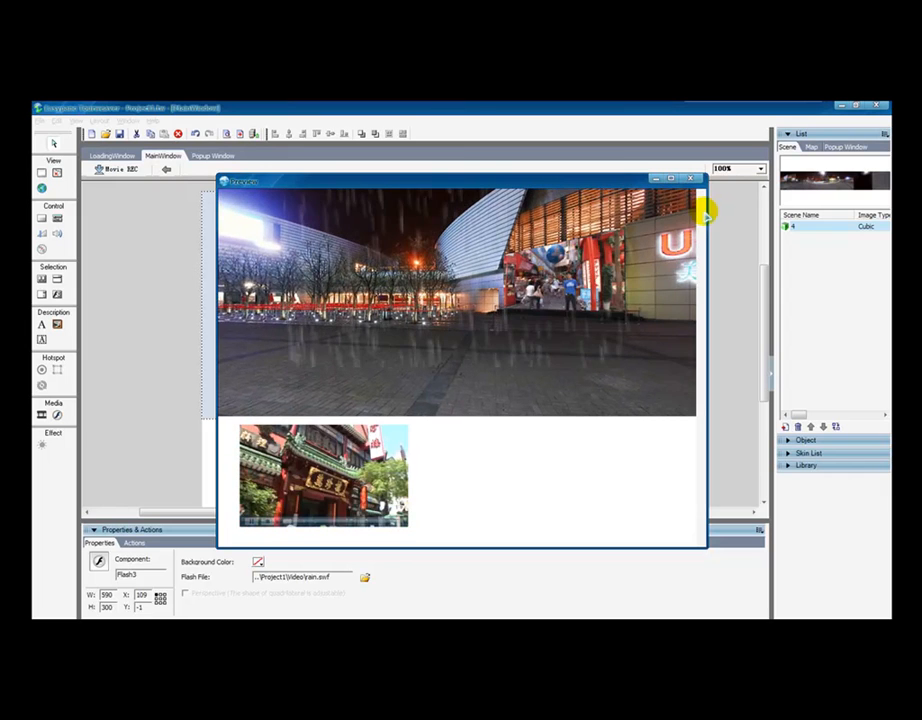